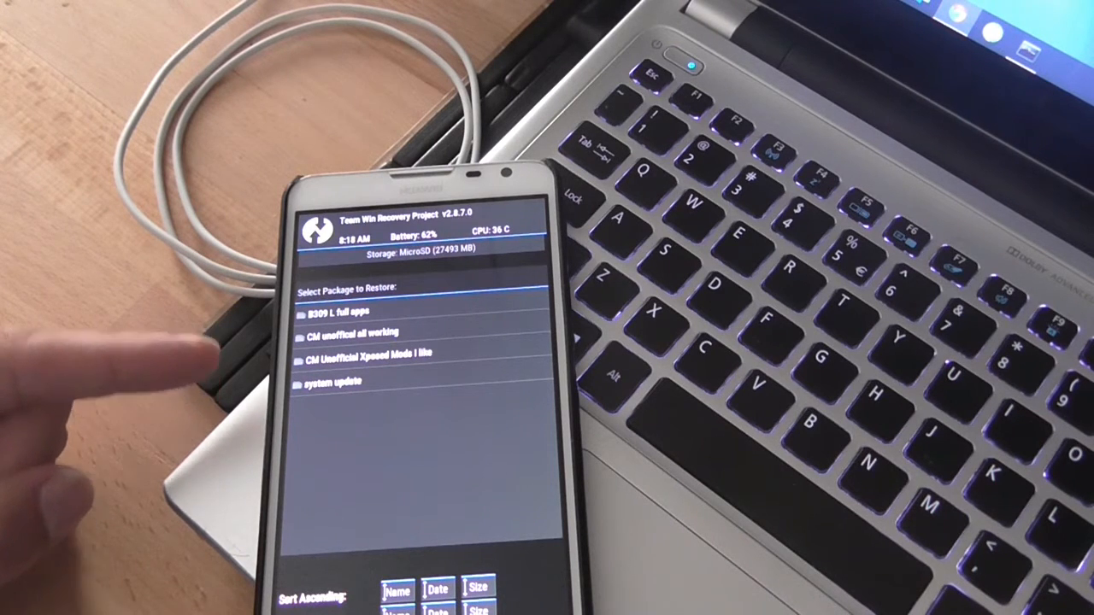
pyautogui.moveTo(171, 427)
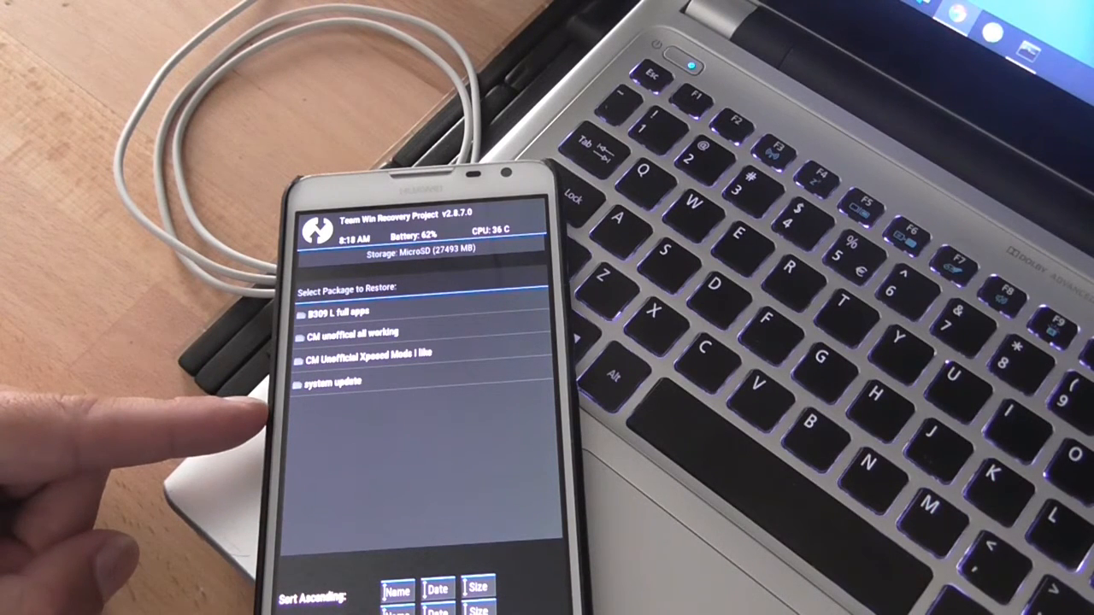